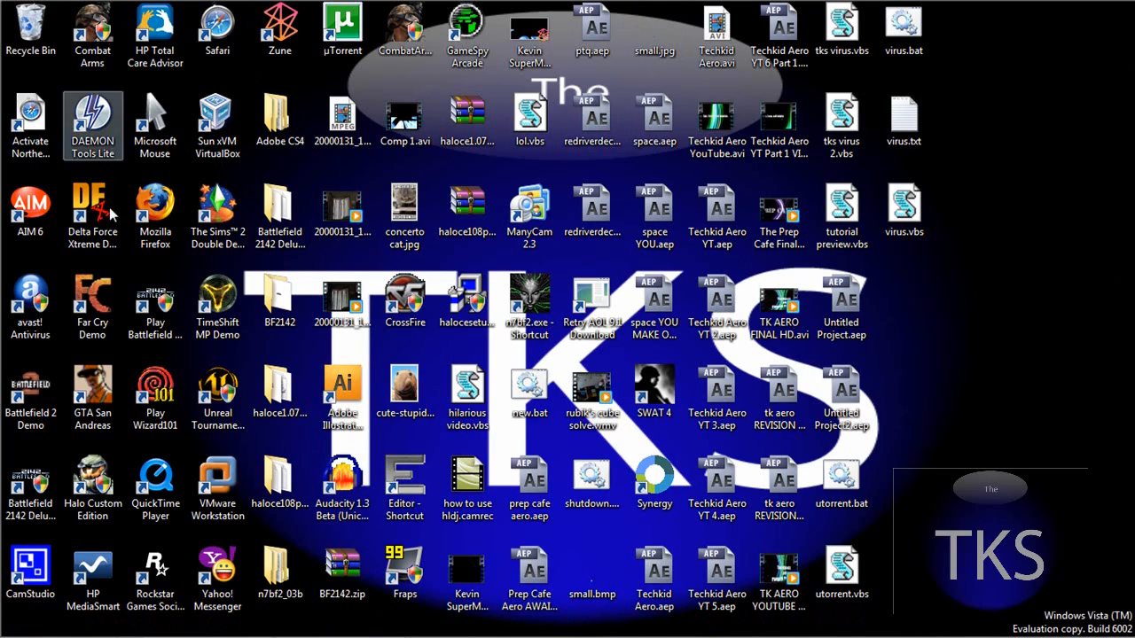
Launch Mozilla Firefox from its desktop shortcut on the Windows Vista desktop.
click(156, 216)
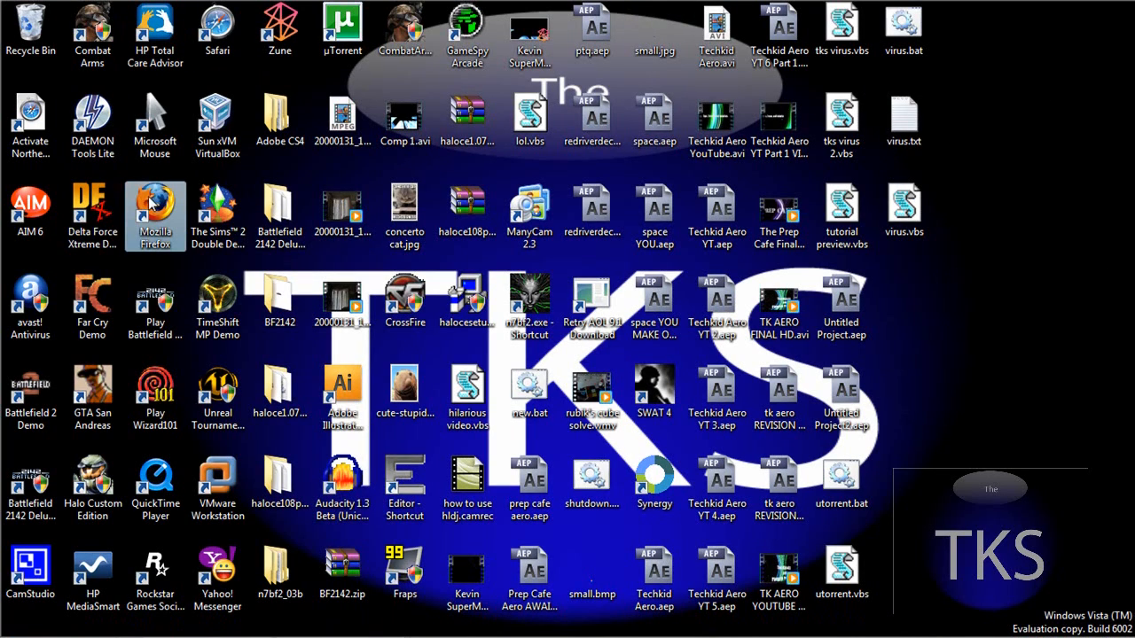
double_click(156, 206)
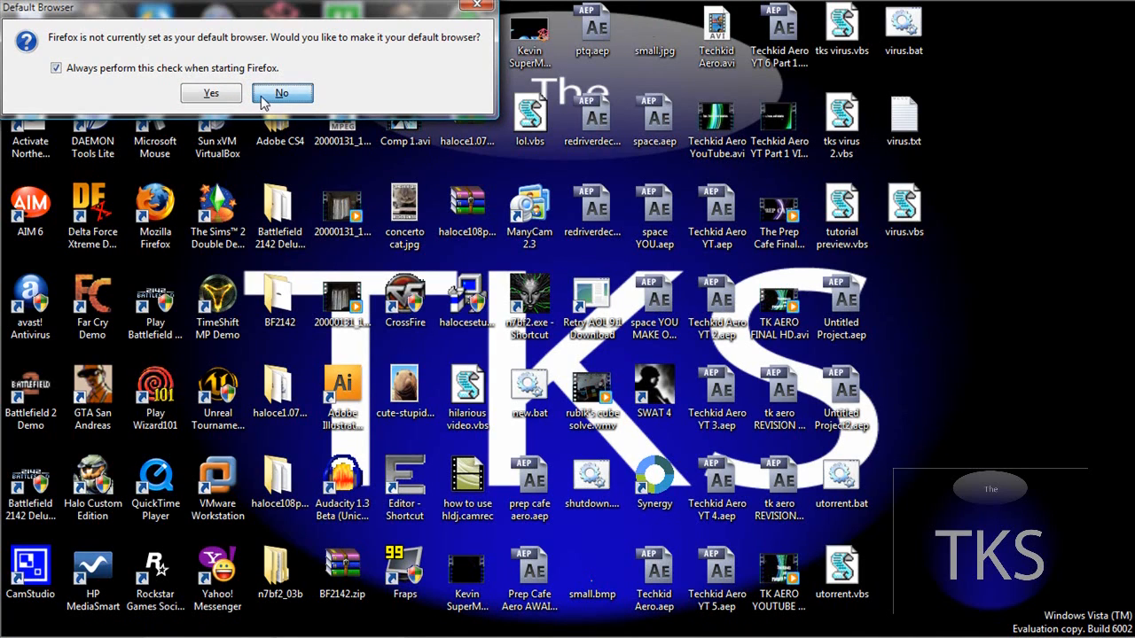
mouse_move(269, 99)
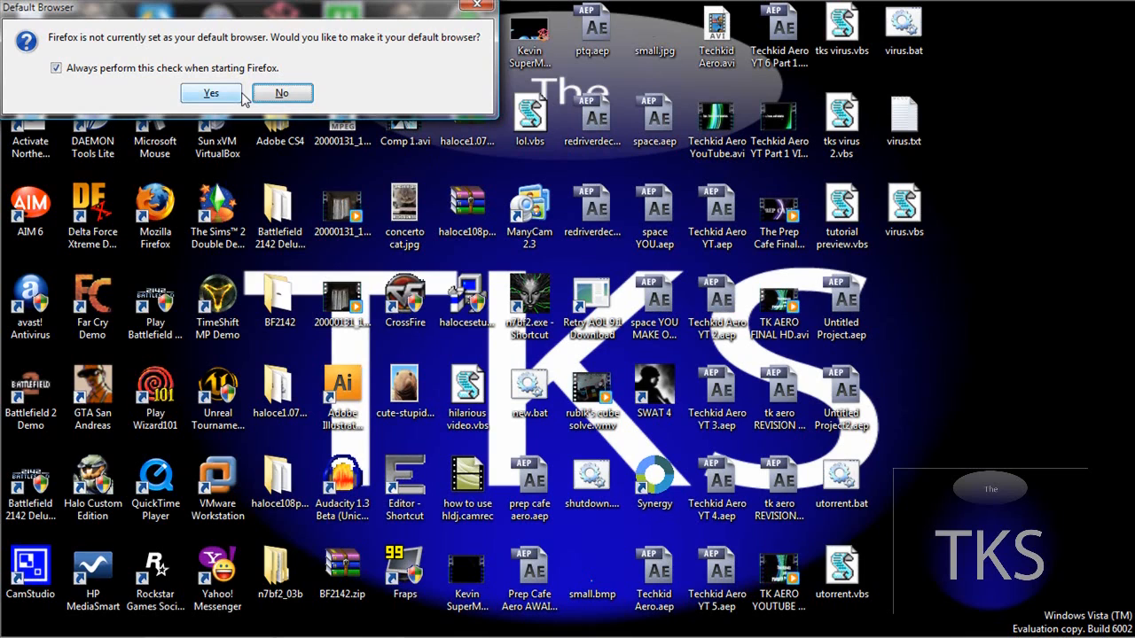
Dismiss the default-browser prompt and navigate to microsoft.com/windows/windows-7 after a misspelled first try.
click(282, 92)
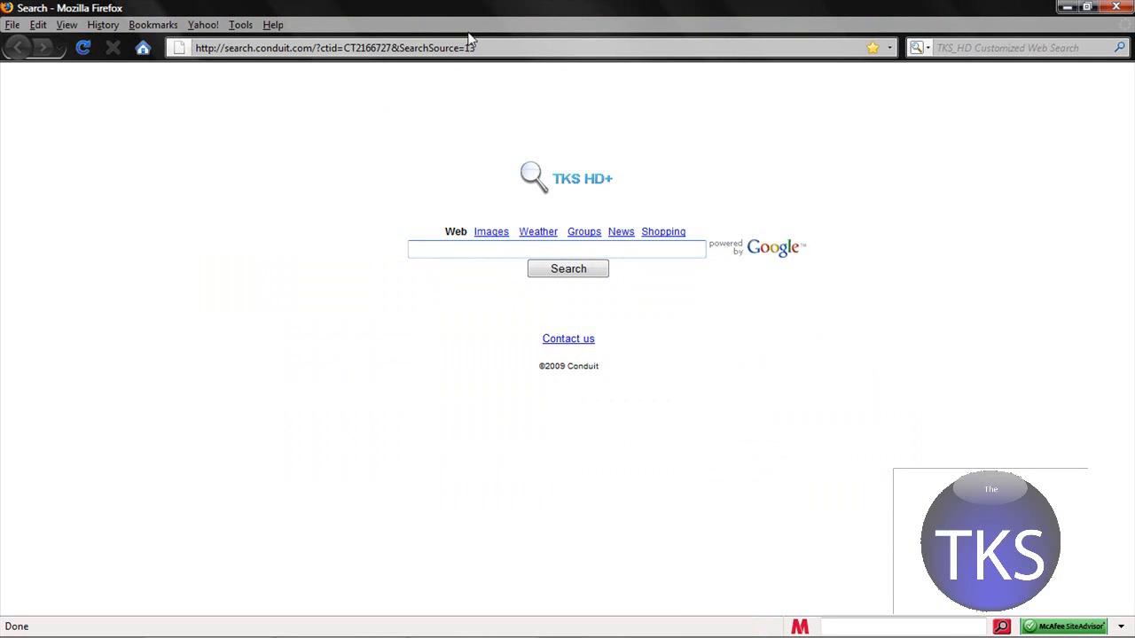
text(w)
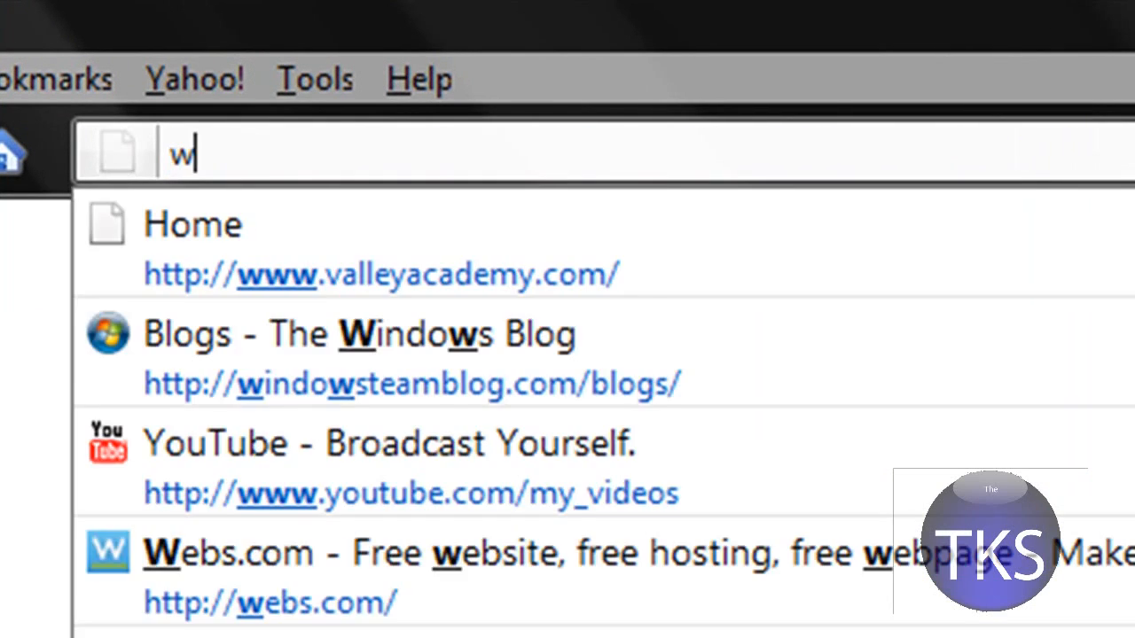
text(inodws7.com)
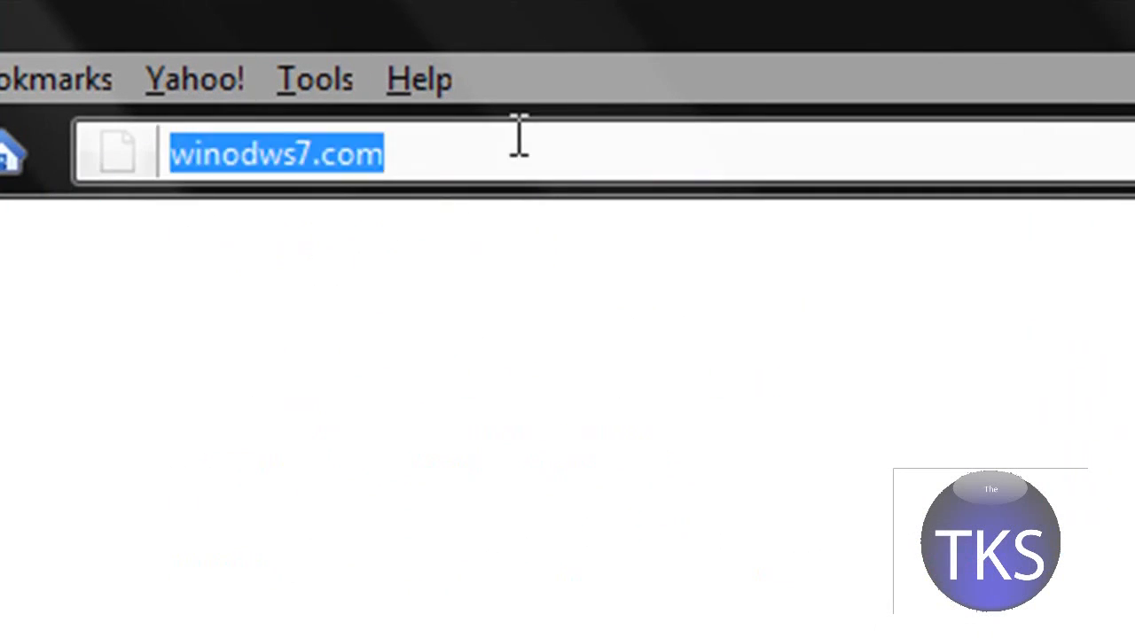
text(windows)
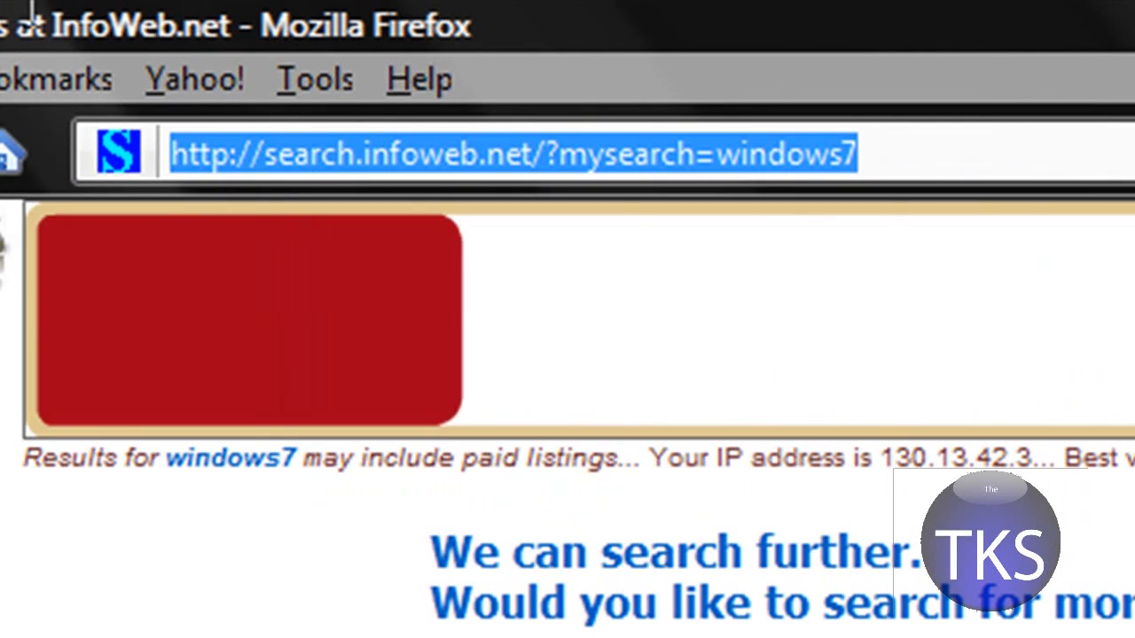
text(wi)
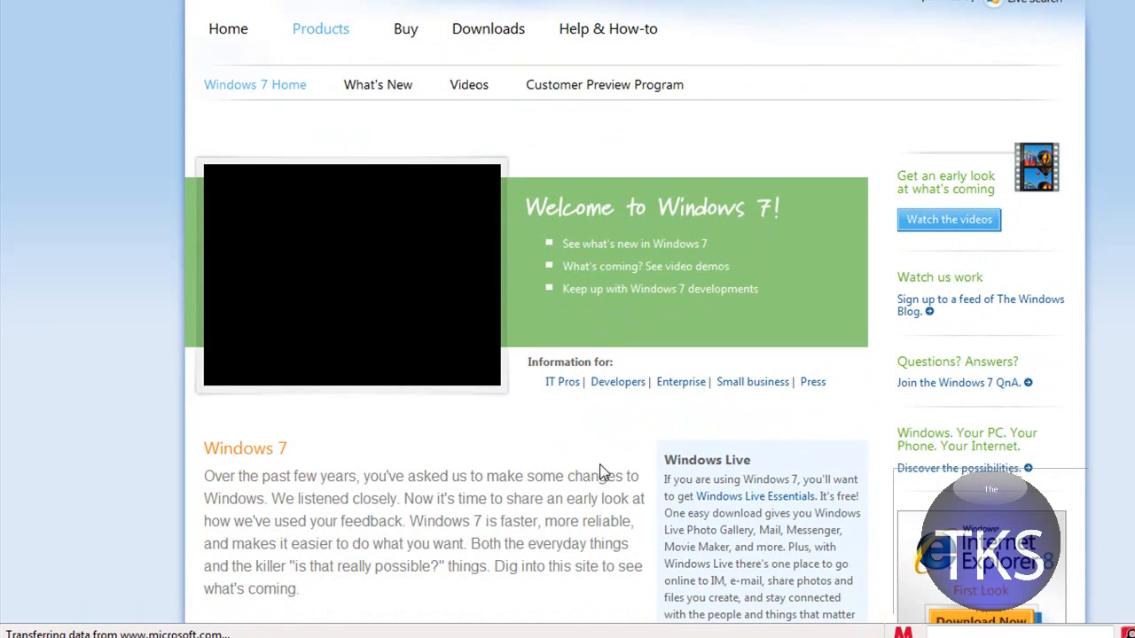
scroll(down, 3)
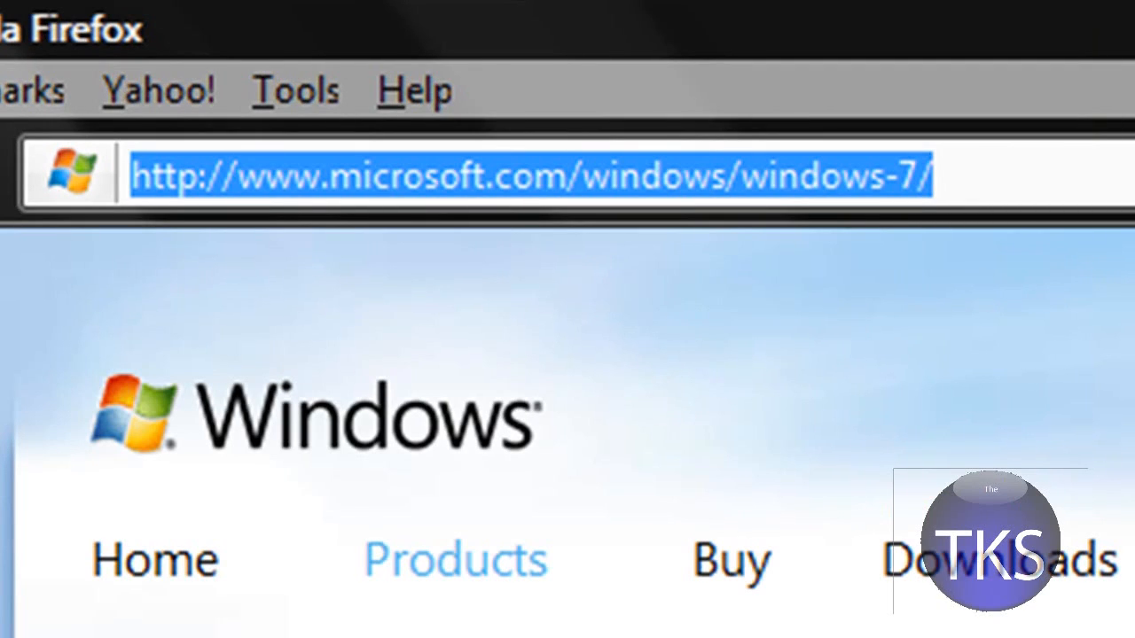
Go to tkshd.tk and open its Windows 7 Beta download post.
text(techkid.t)
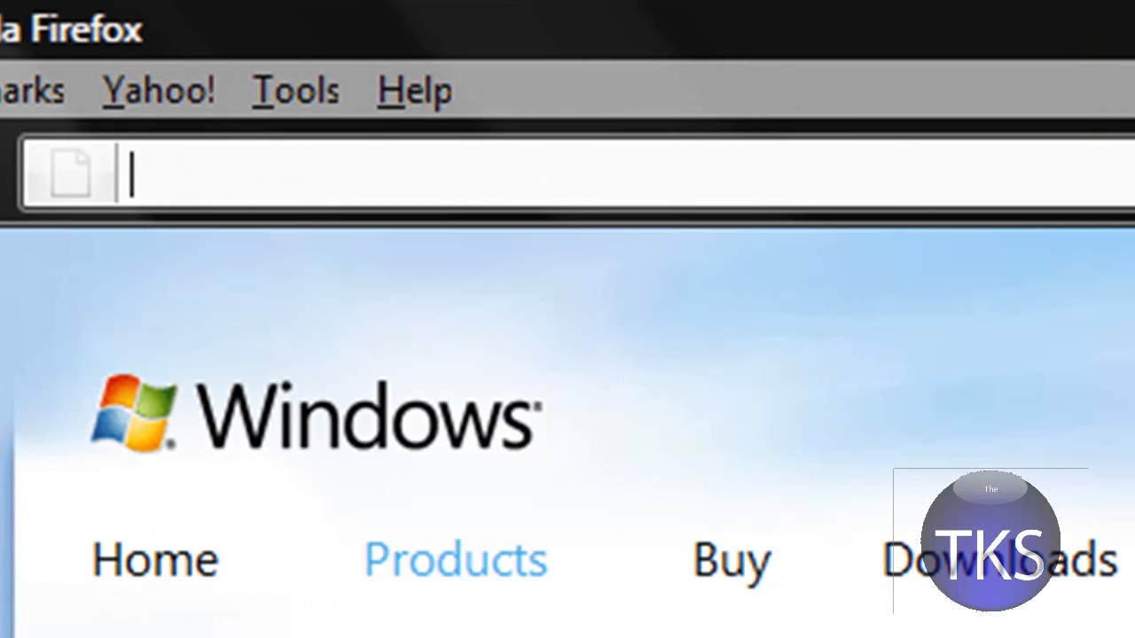
text(tkshd.t)
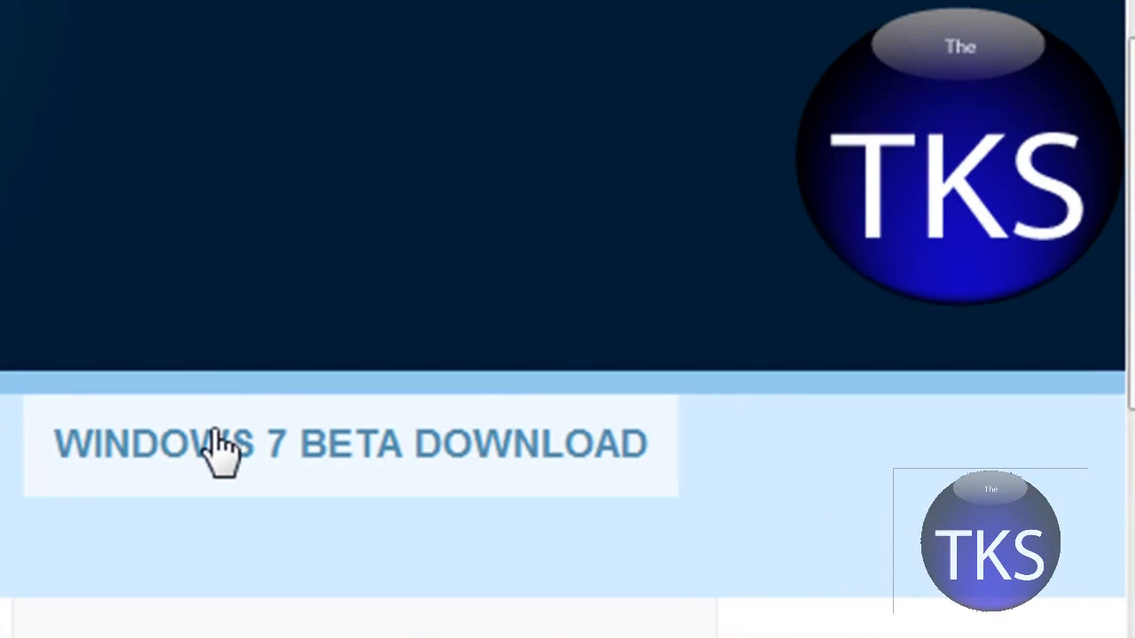
mouse_move(323, 464)
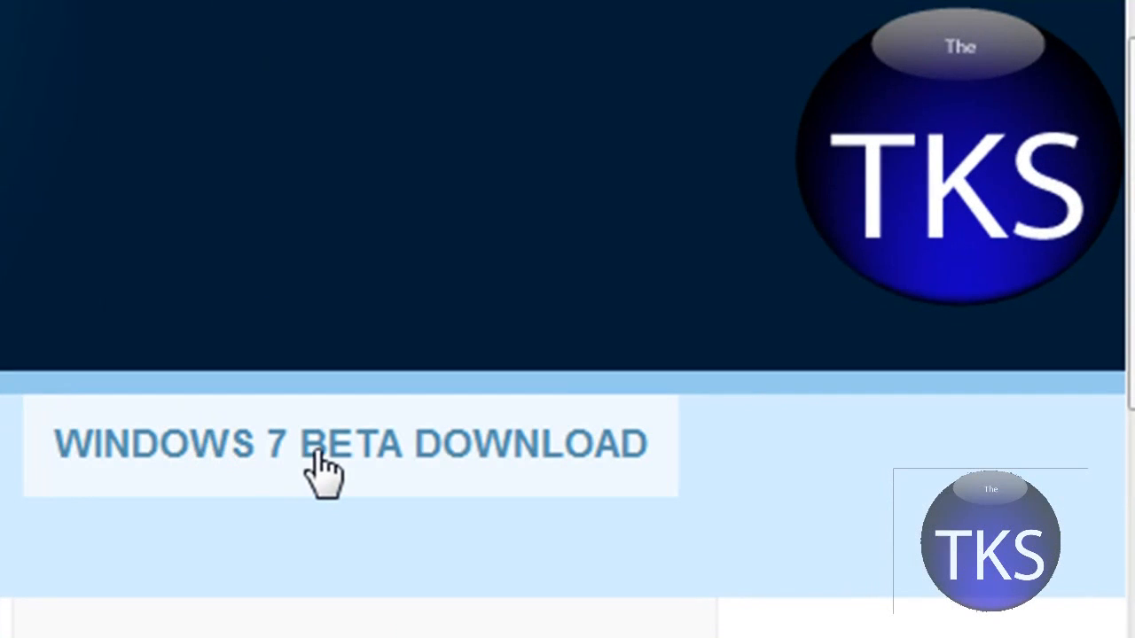
click(328, 443)
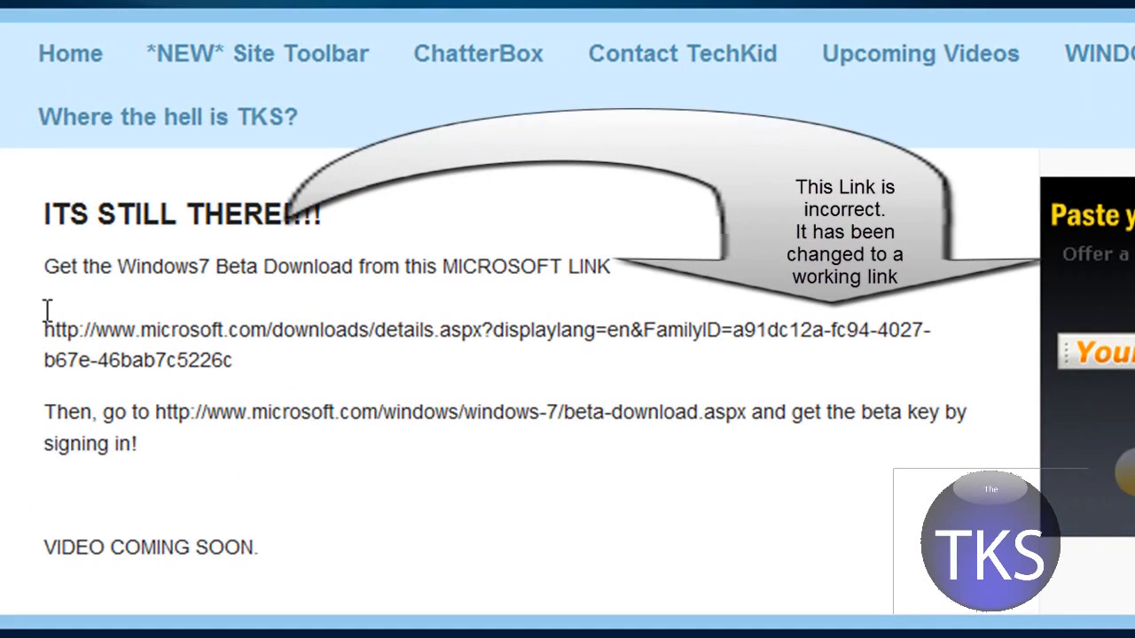
mouse_move(550, 390)
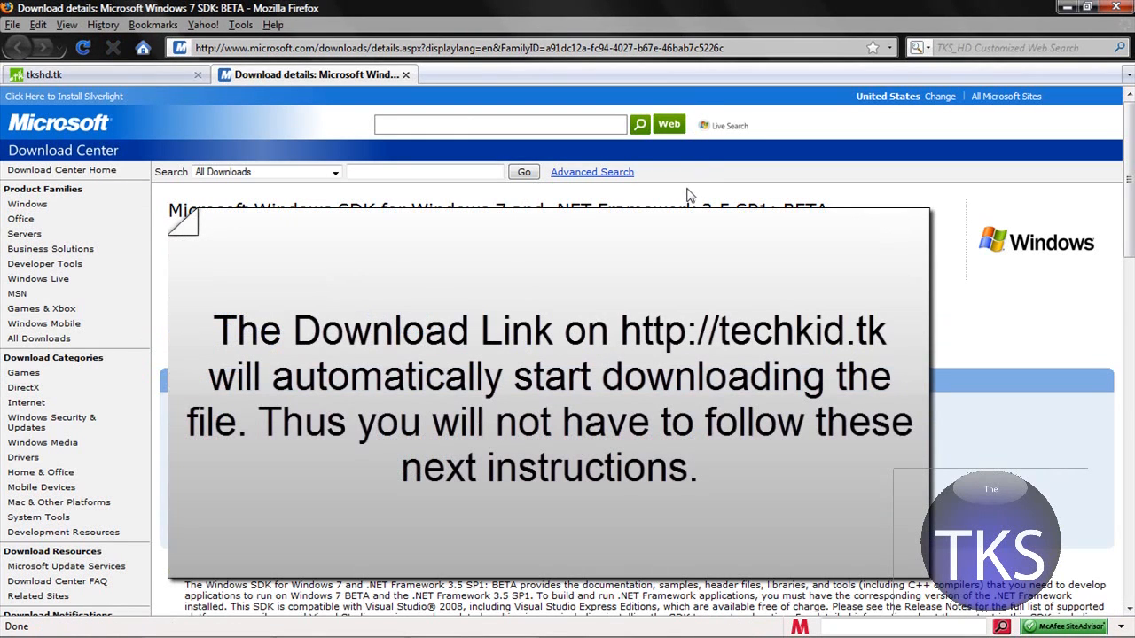
Estimate the Windows SDK download time for a T1 (1.5M) connection, about 1 hr 59 min.
scroll(down, 3)
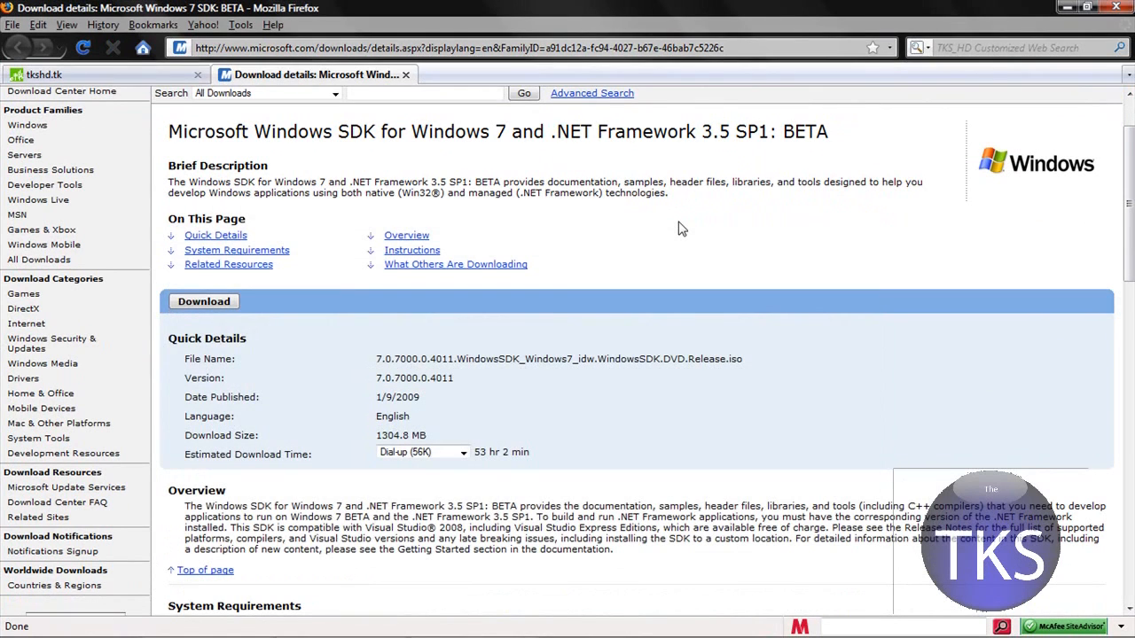
scroll(down, 3)
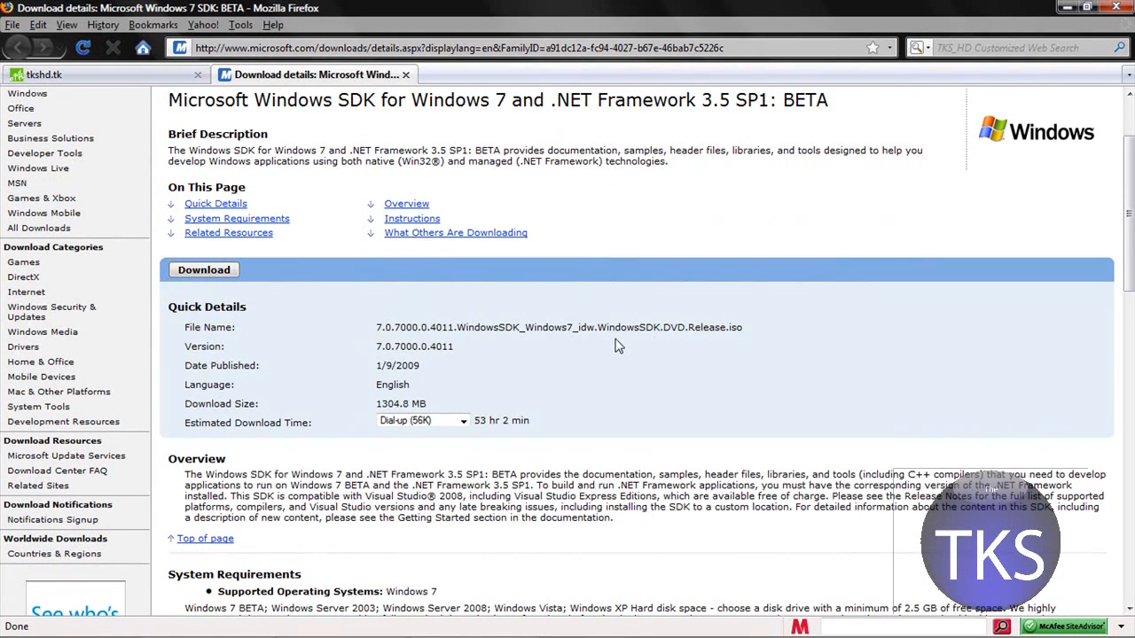
mouse_move(674, 333)
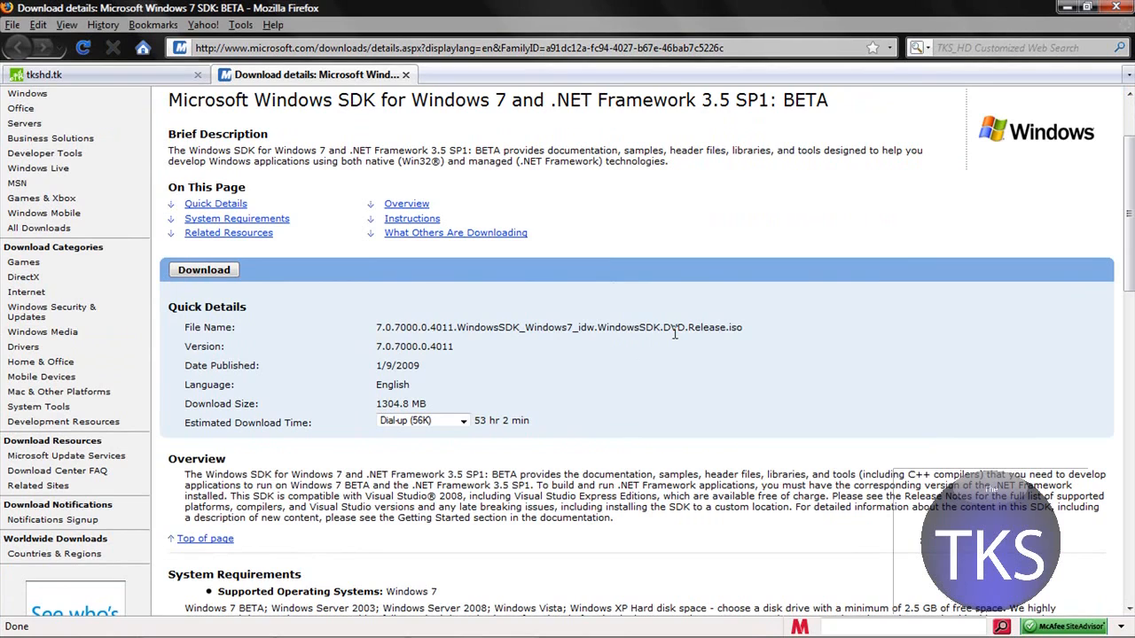
mouse_move(522, 376)
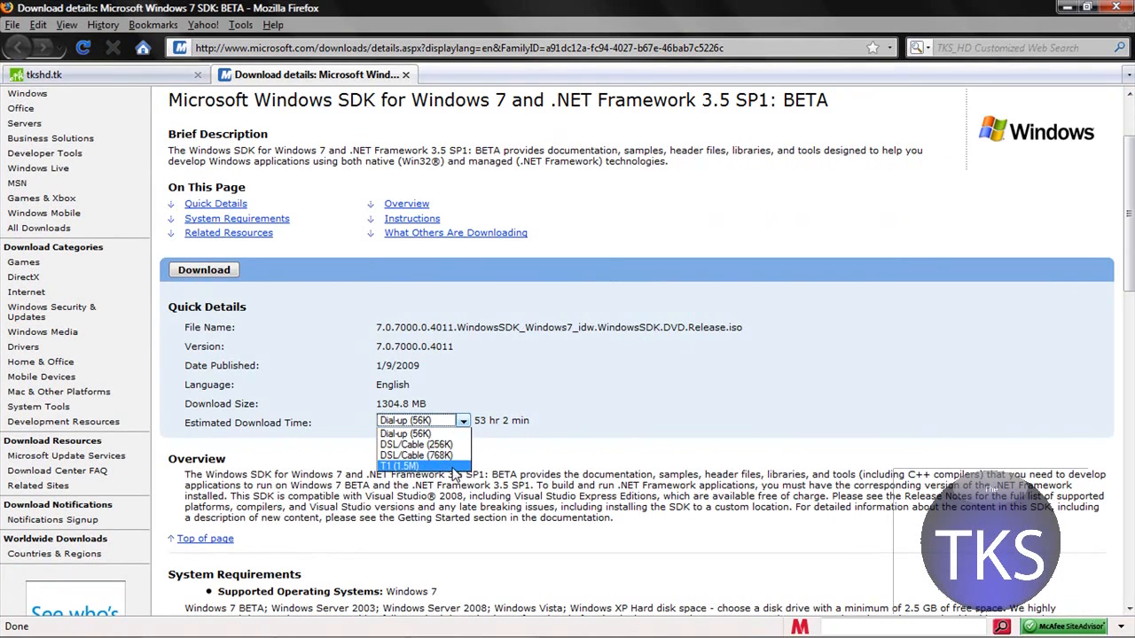
click(398, 464)
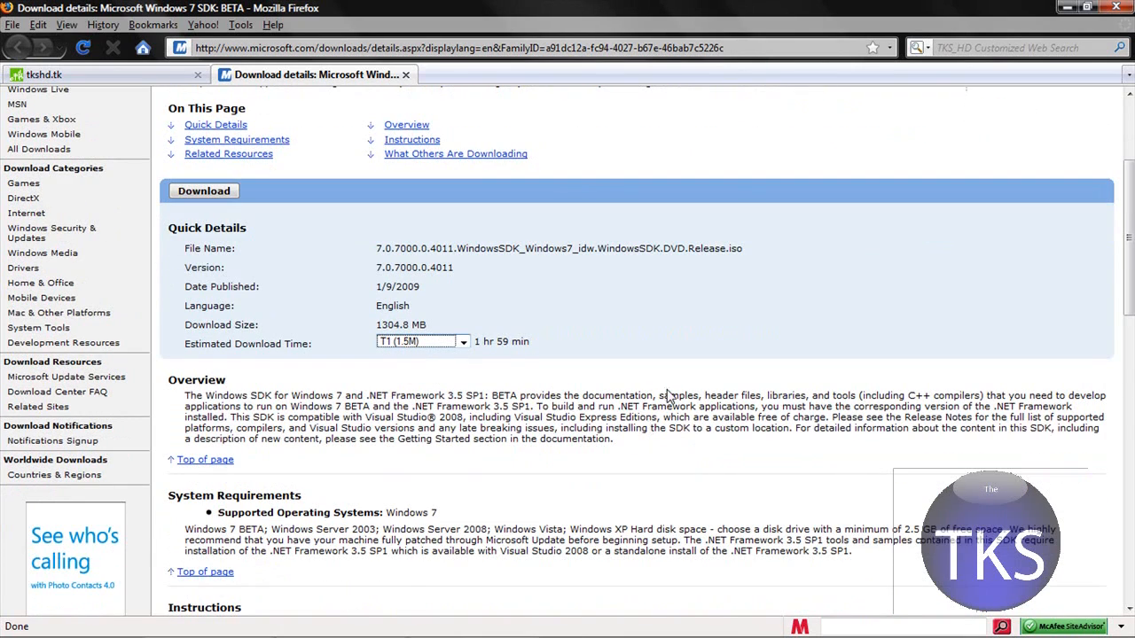
scroll(down, 3)
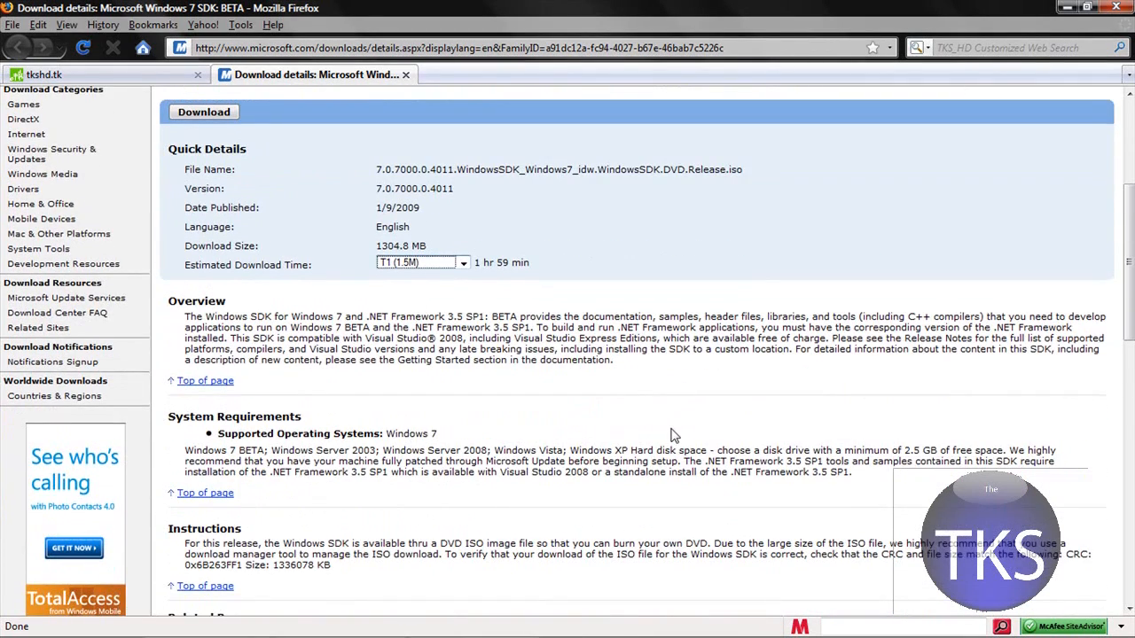
scroll(down, 3)
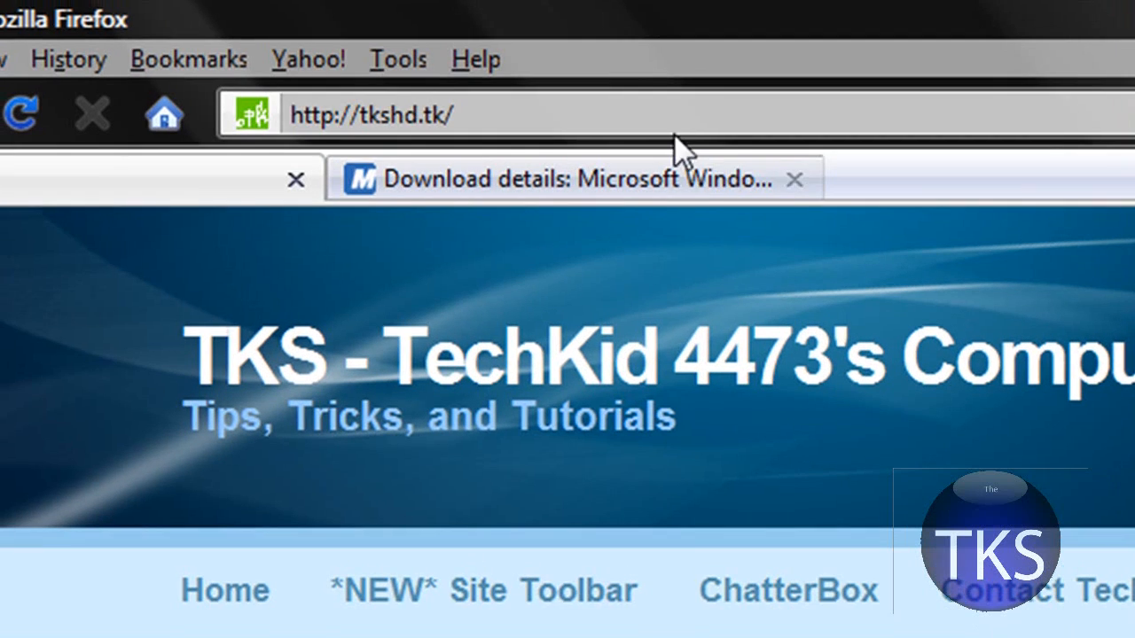
On the Windows 7 Beta download page, choose English for the 32-bit key and submit with Go.
click(568, 178)
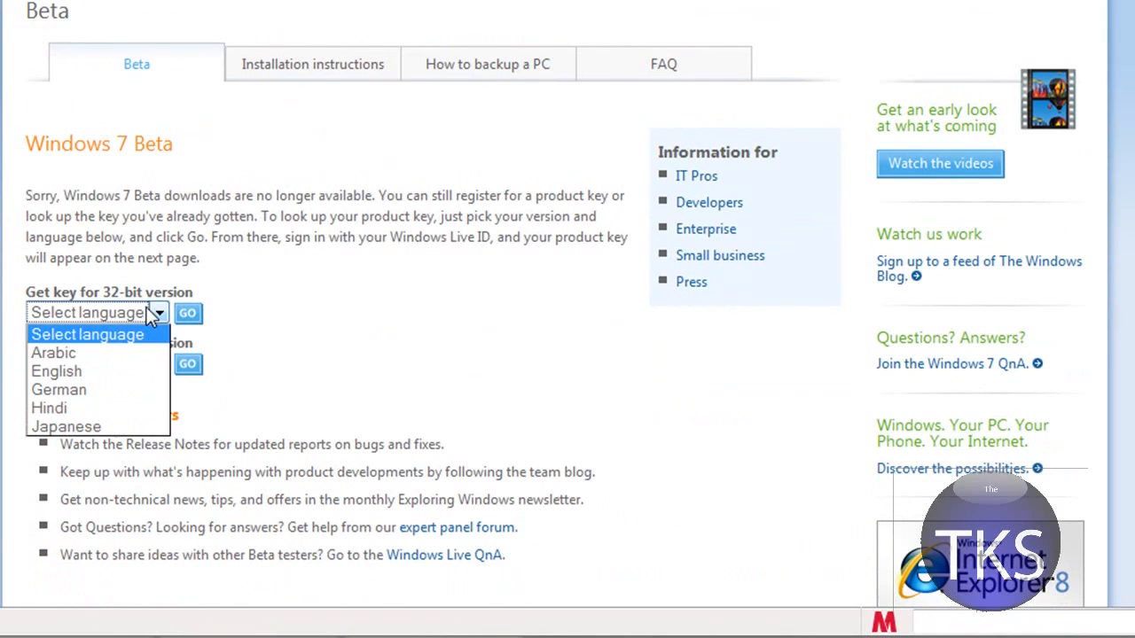
click(57, 370)
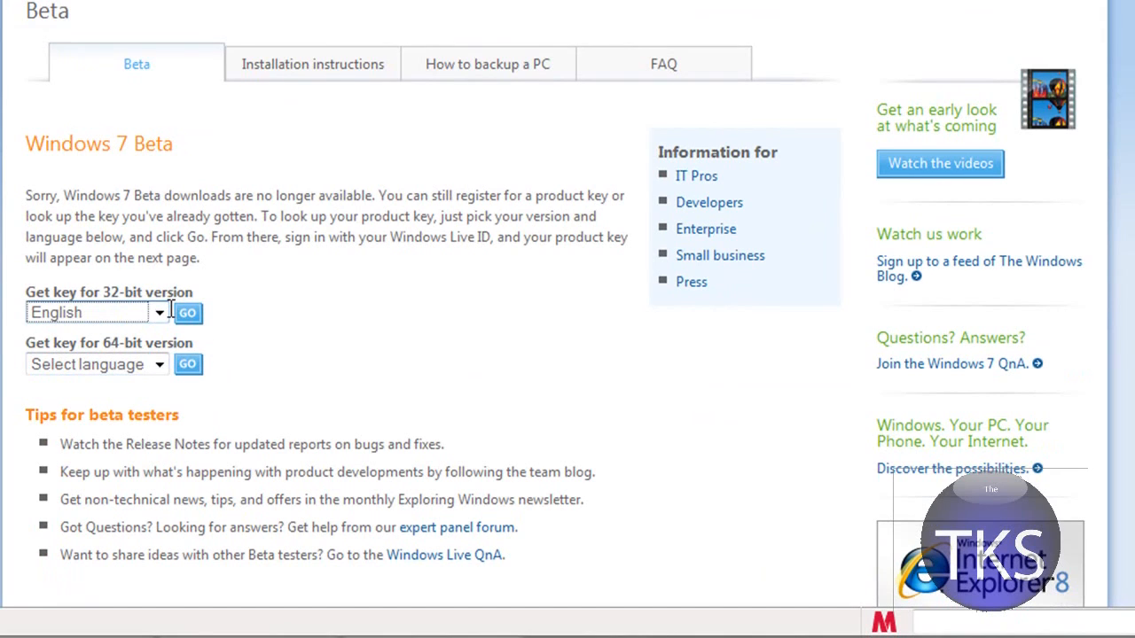
click(188, 312)
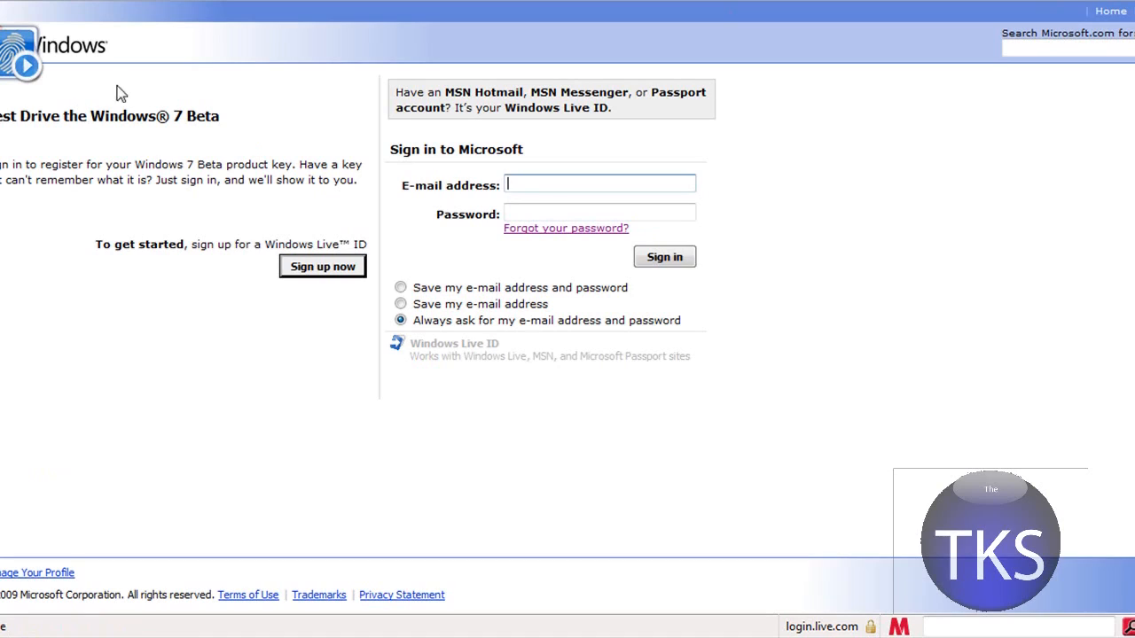
mouse_move(422, 177)
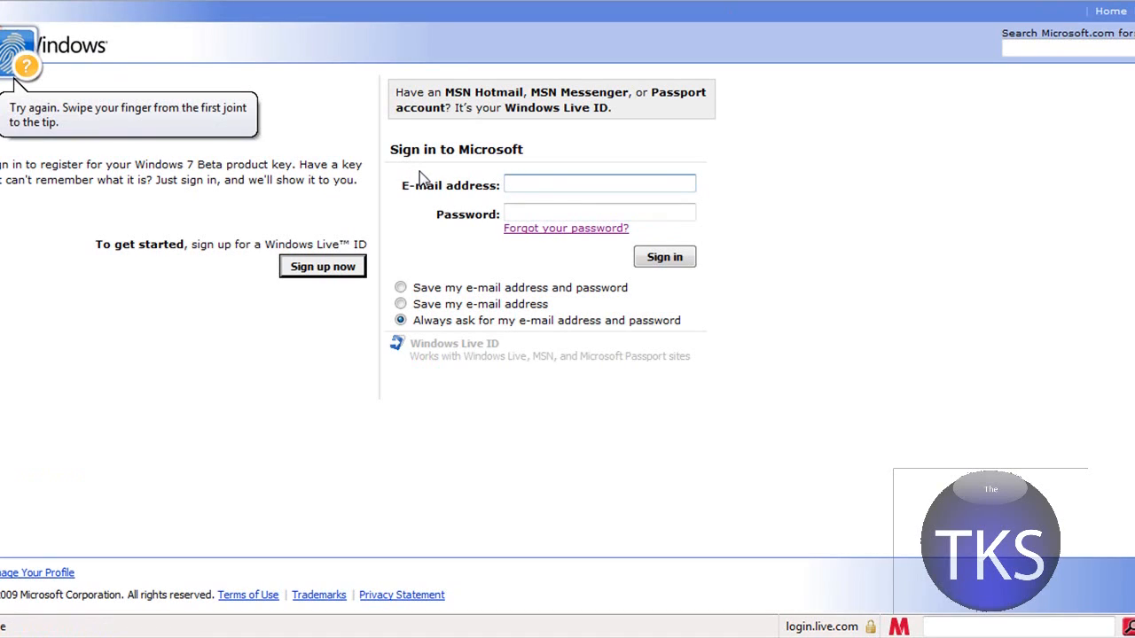
Sign in with the Windows Live ID to reach the Windows 7 Beta 32-bit product key page.
click(662, 256)
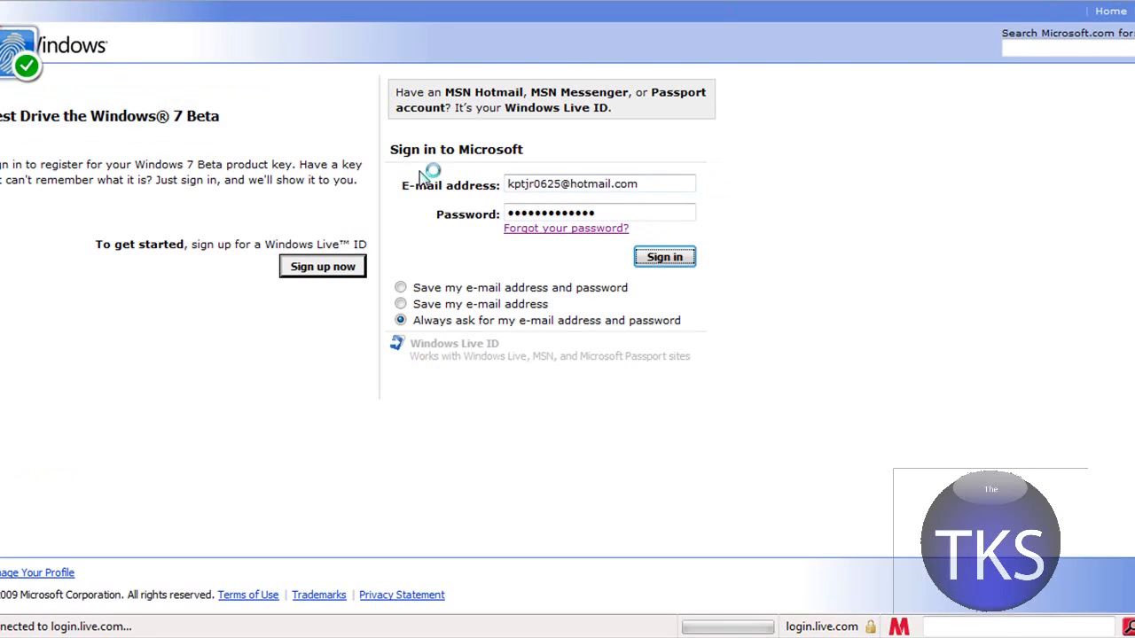
click(663, 256)
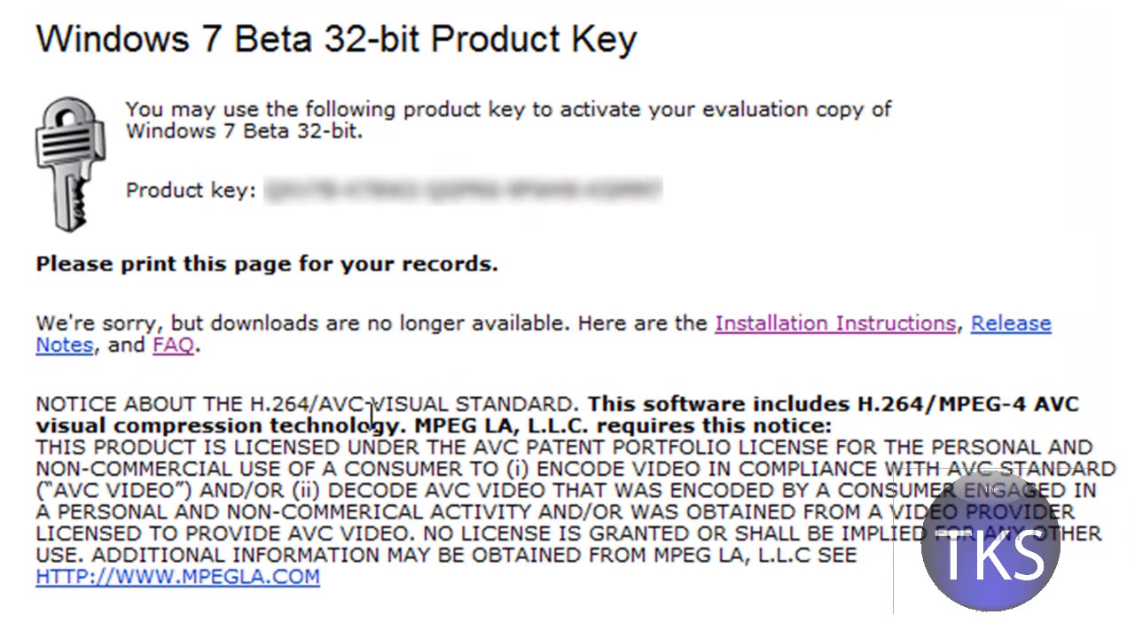
mouse_move(398, 393)
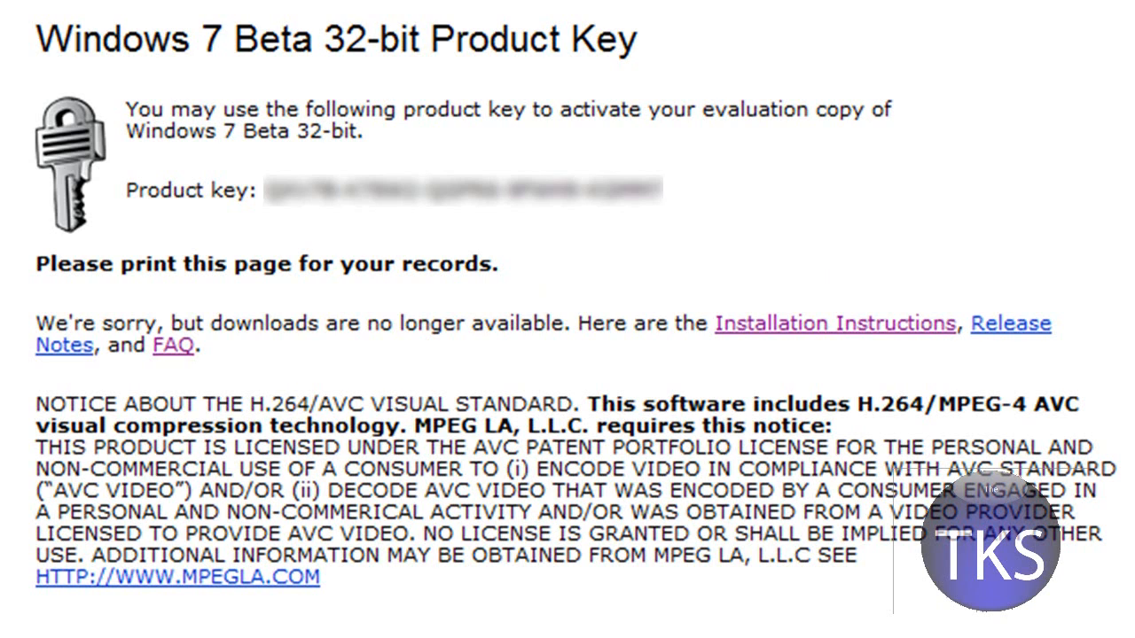
mouse_move(682, 196)
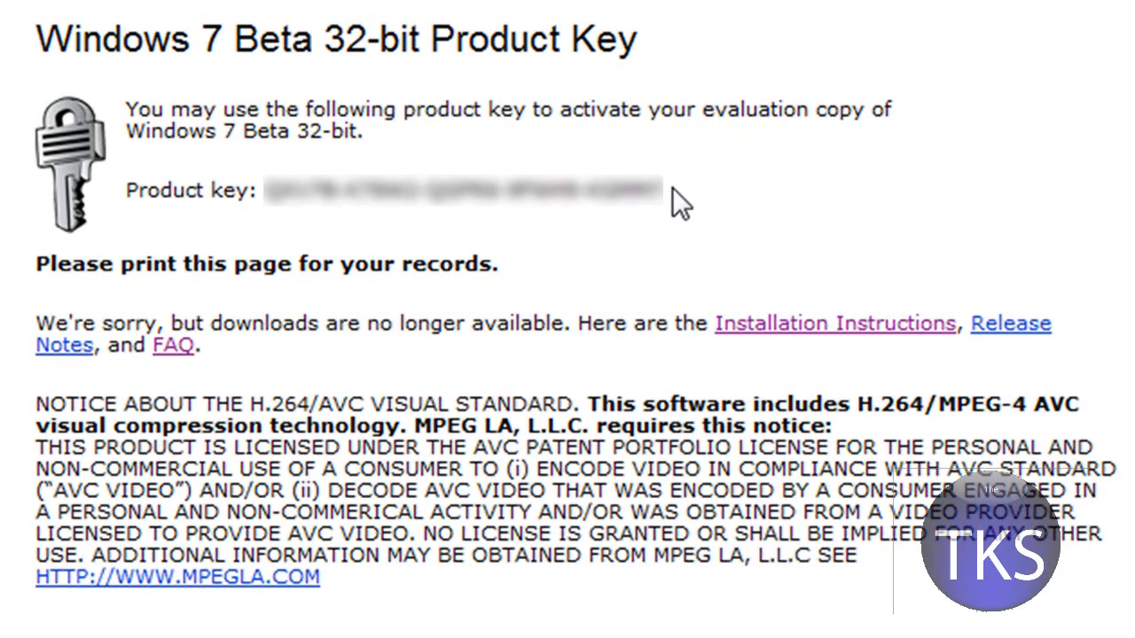
mouse_move(585, 262)
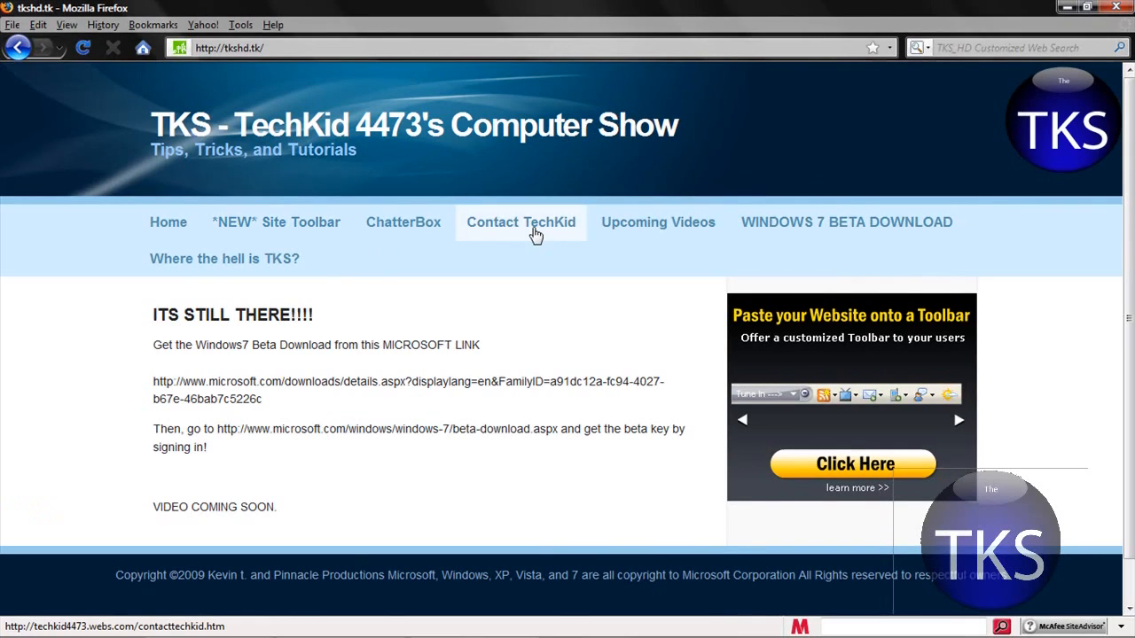
mouse_move(616, 398)
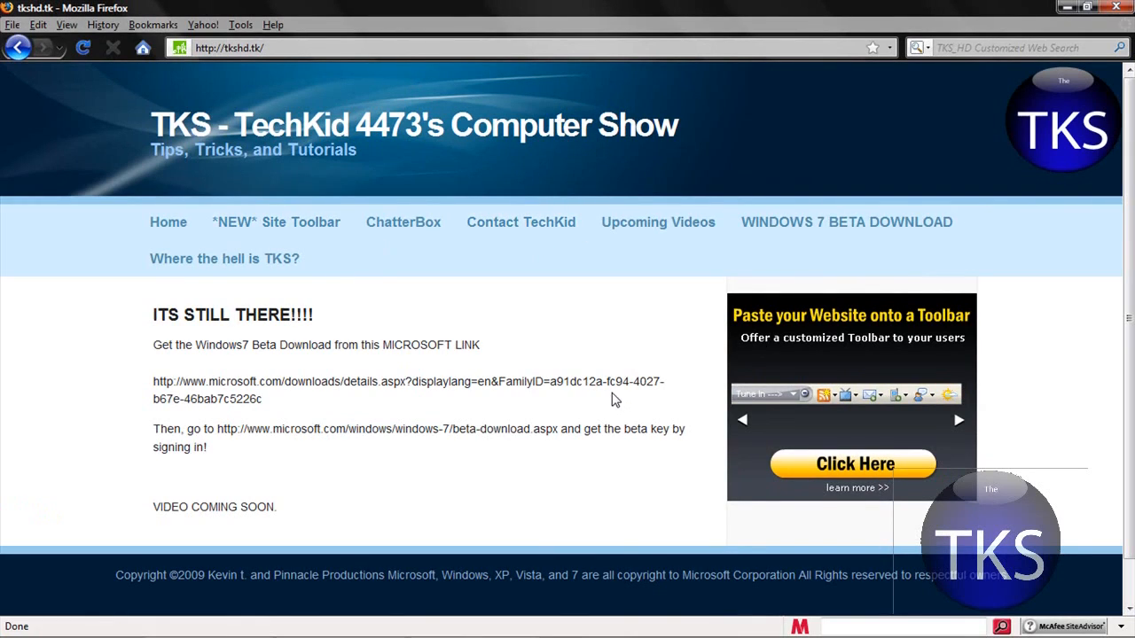
mouse_move(535, 356)
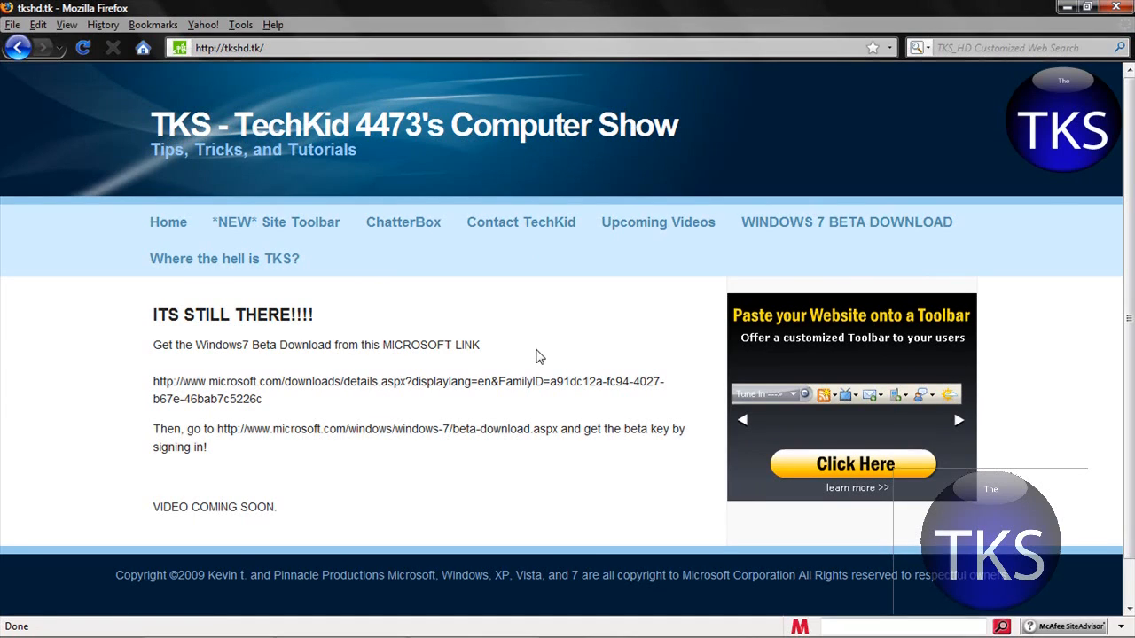